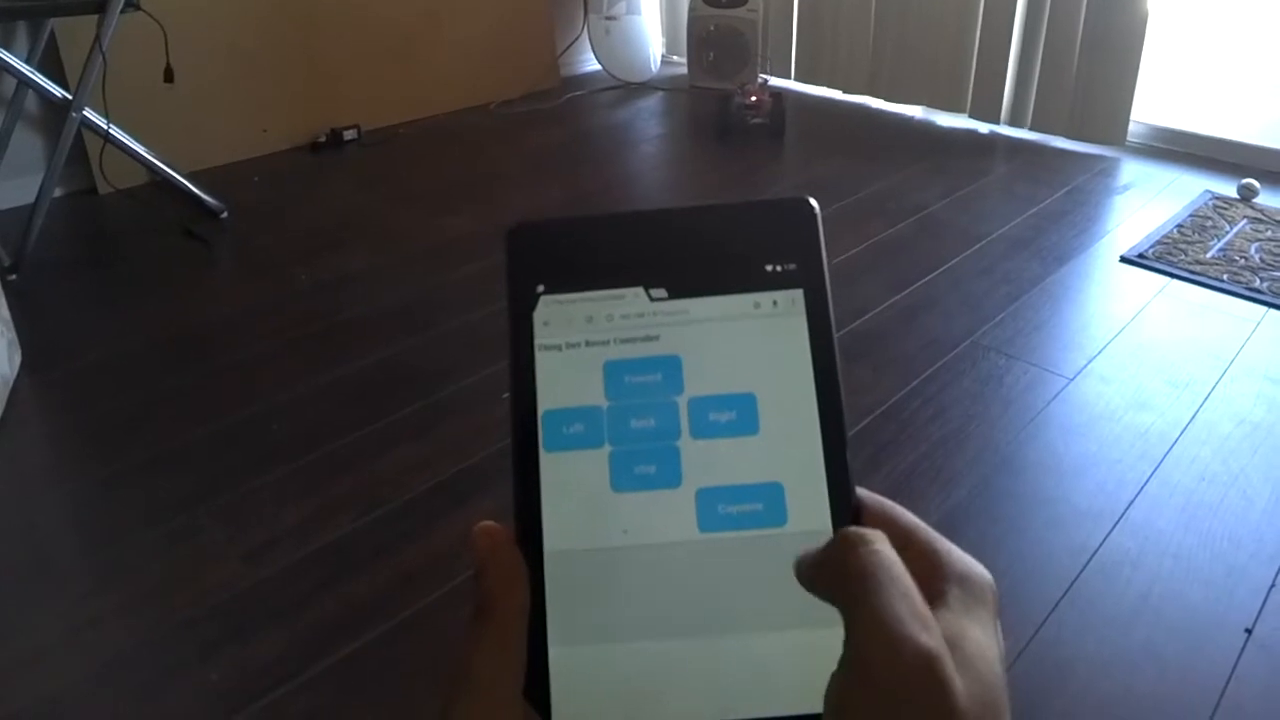
Step: Steer the rover away from the speaker, then drive it Forward across the floor toward the tablet
click(744, 544)
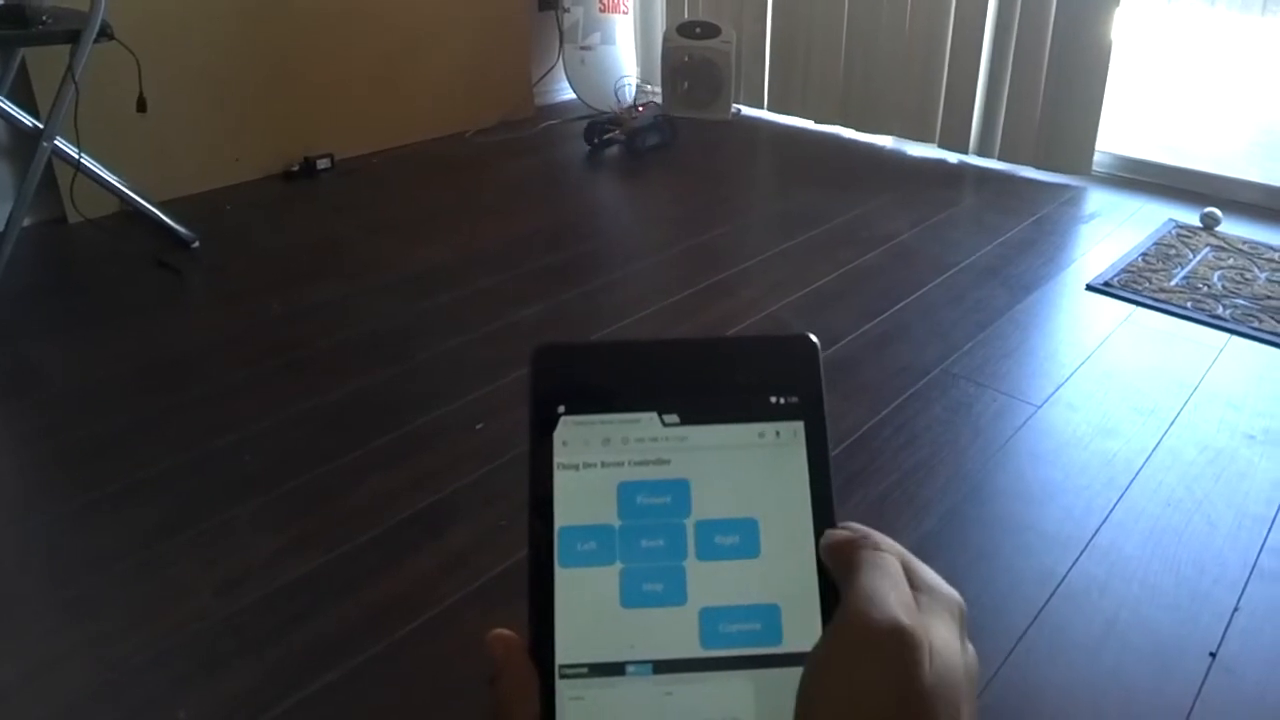
click(650, 498)
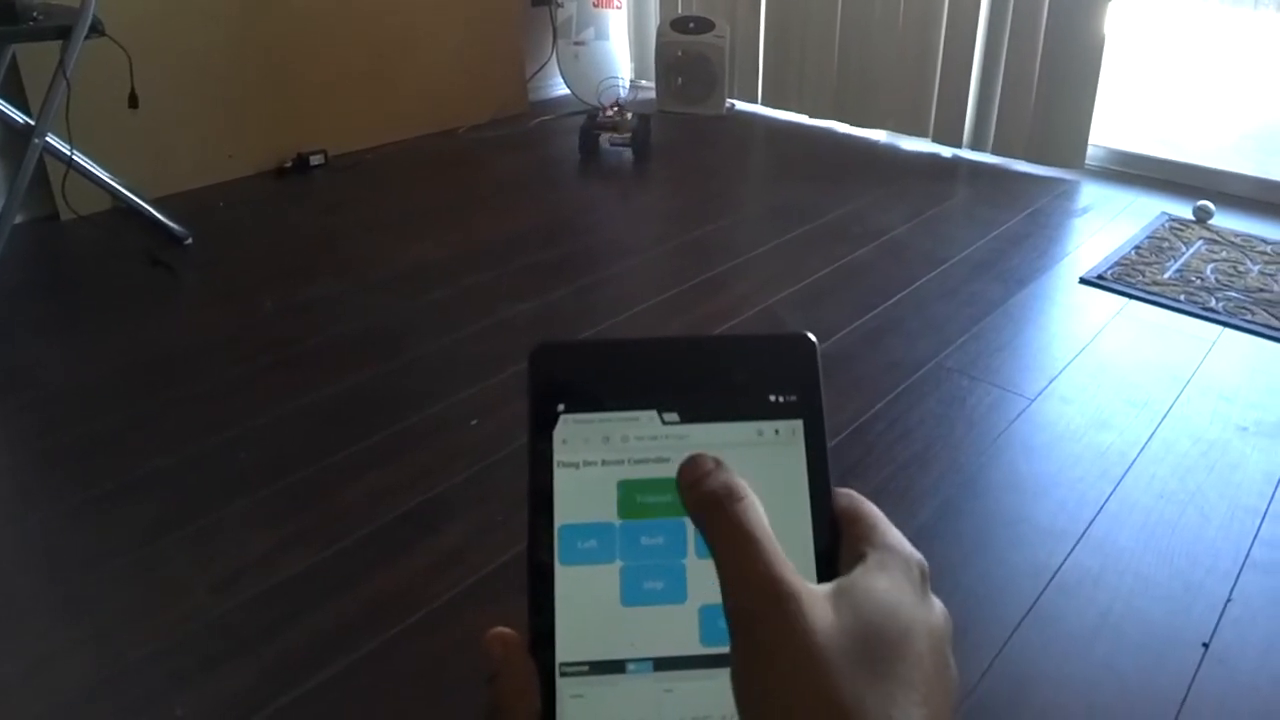